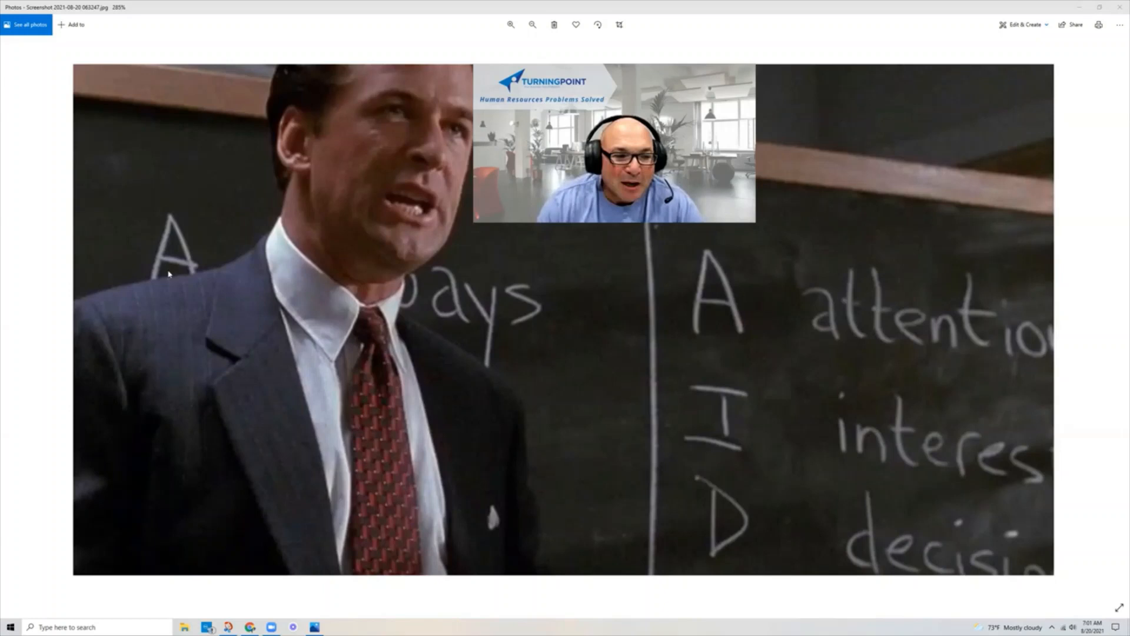
{"action": "mouse_move", "coordinate": [175, 360]}
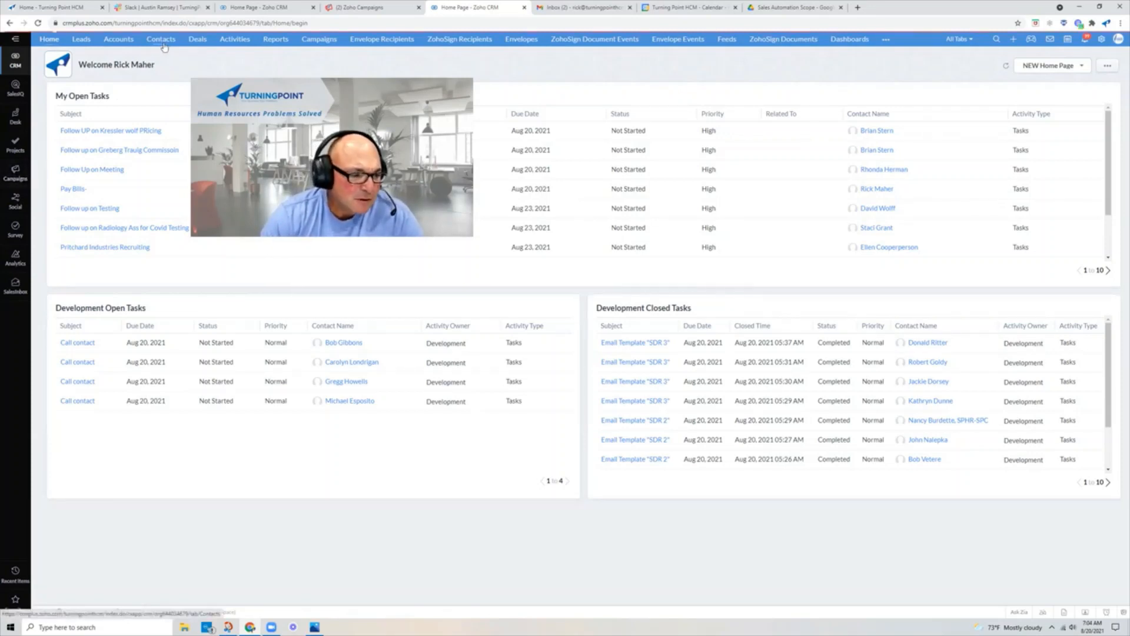
Switch from the home dashboard to the Contacts list via the top module bar.
{"action": "left_click", "coordinate": [162, 39]}
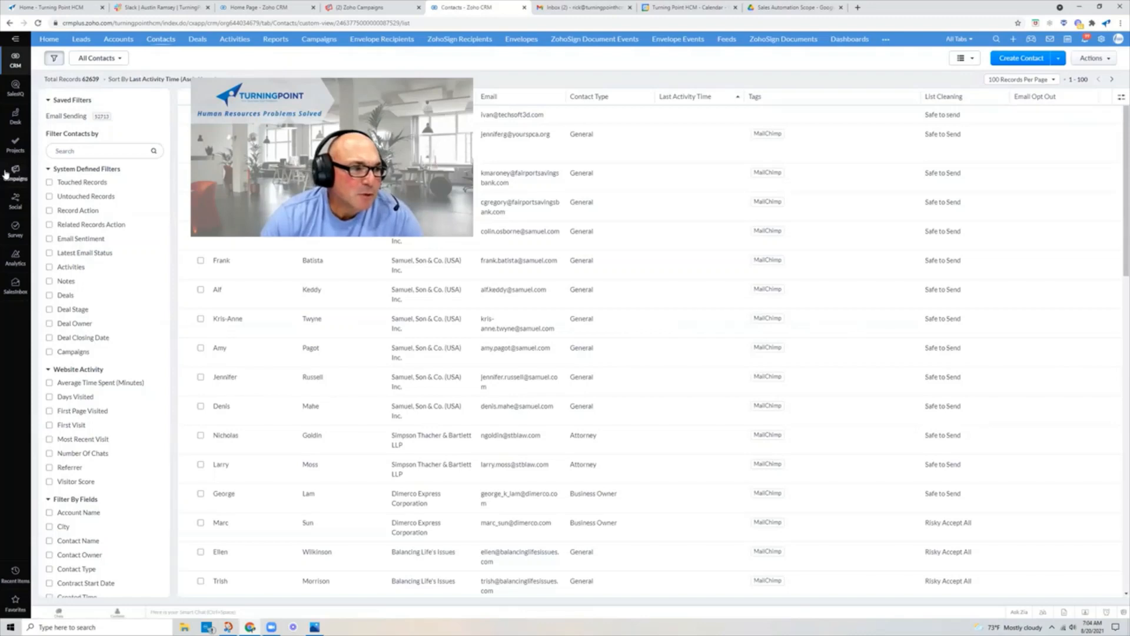
Switch to the Campaigns app to reach the Living Handbook Promotion 8-19-21 workflow.
{"action": "left_click", "coordinate": [15, 173]}
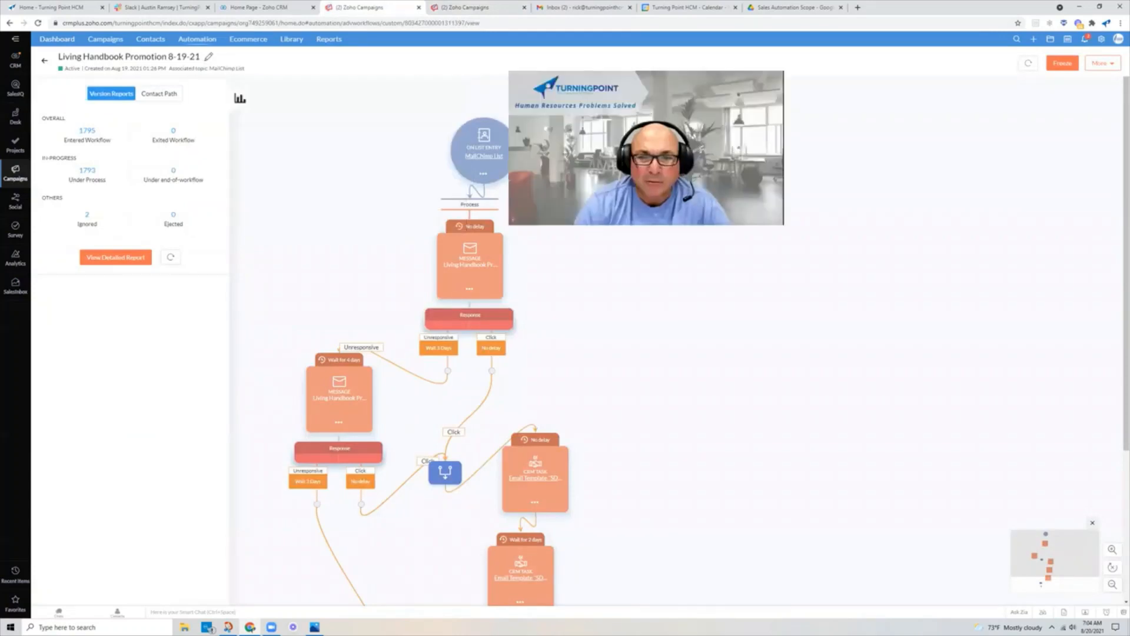
{"action": "mouse_move", "coordinate": [711, 364]}
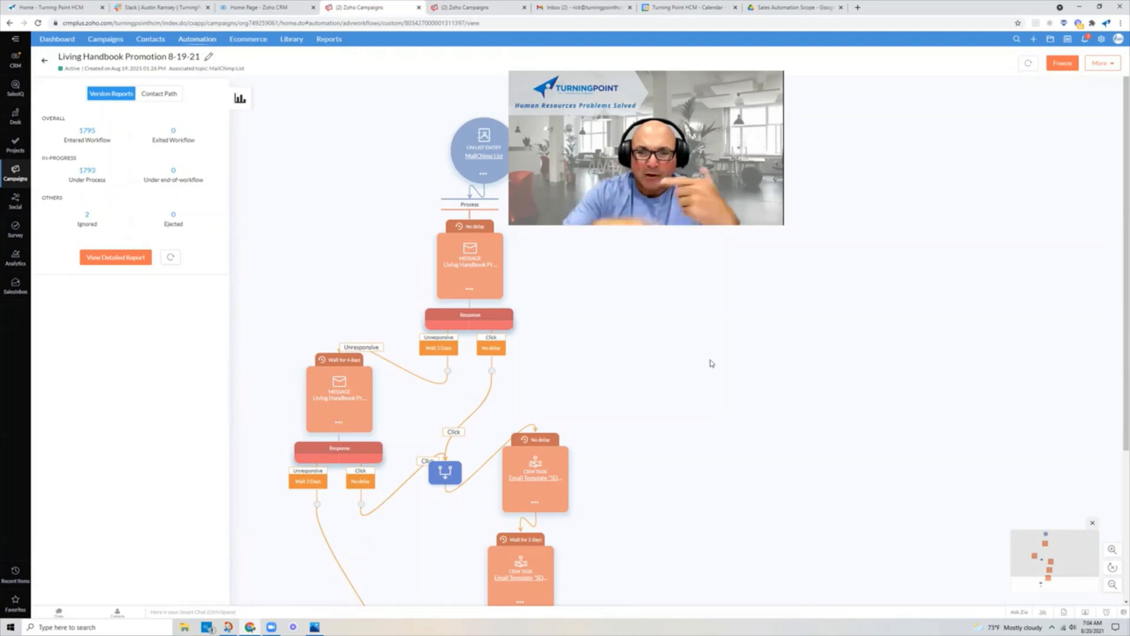
{"action": "mouse_move", "coordinate": [538, 293]}
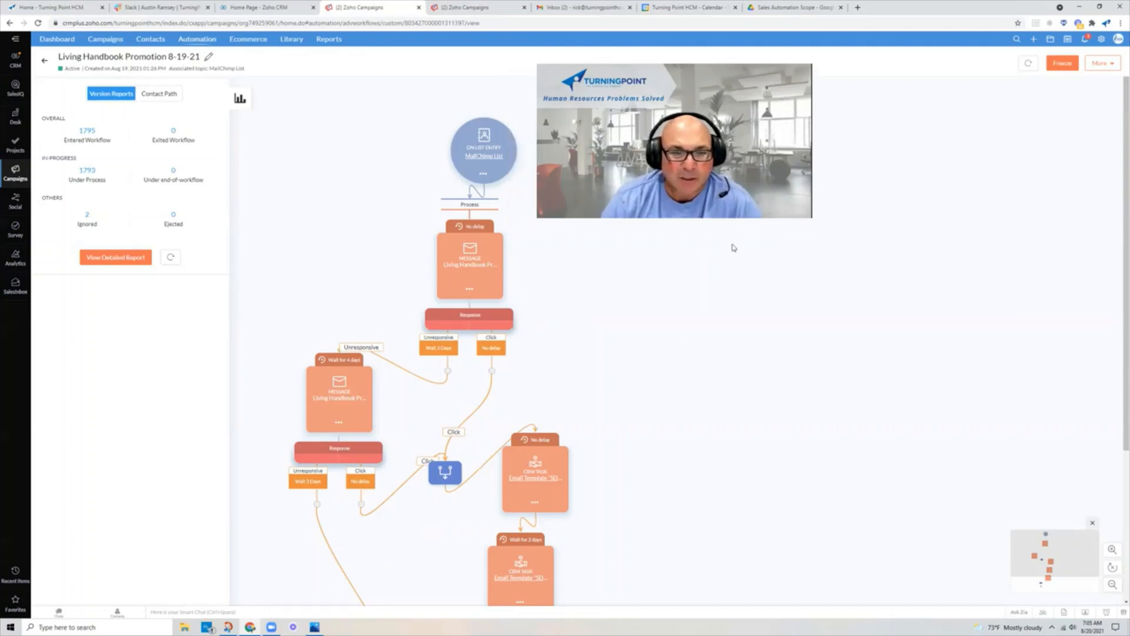
{"action": "mouse_move", "coordinate": [534, 255]}
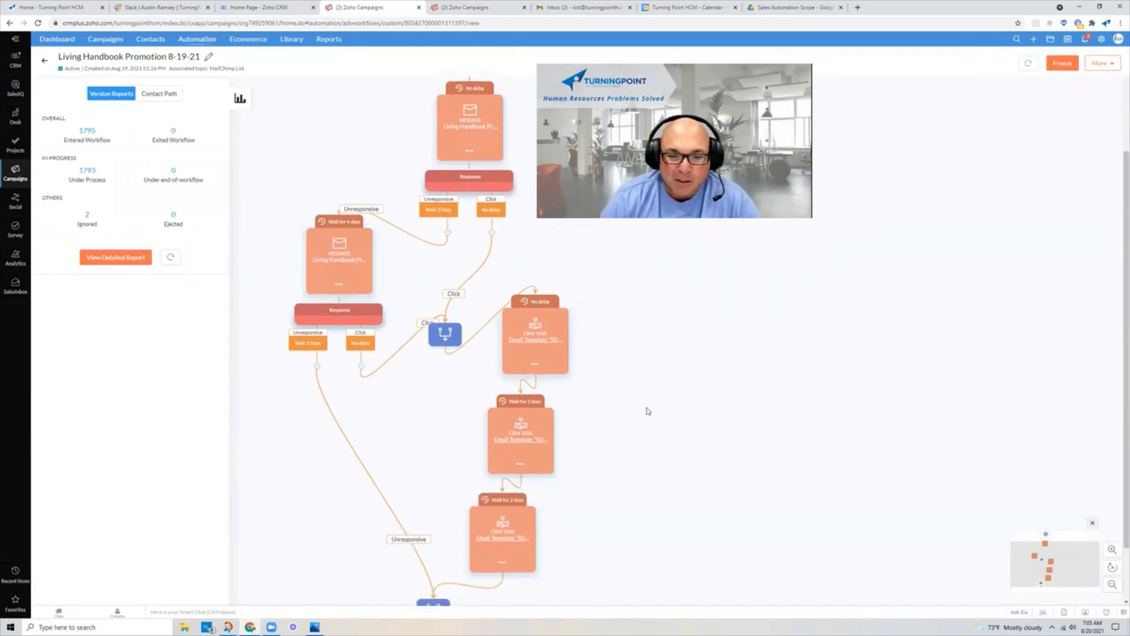
Scroll the workflow canvas to its end node, then switch to the Social module.
{"action": "scroll", "scroll_direction": "down", "scroll_amount": 3}
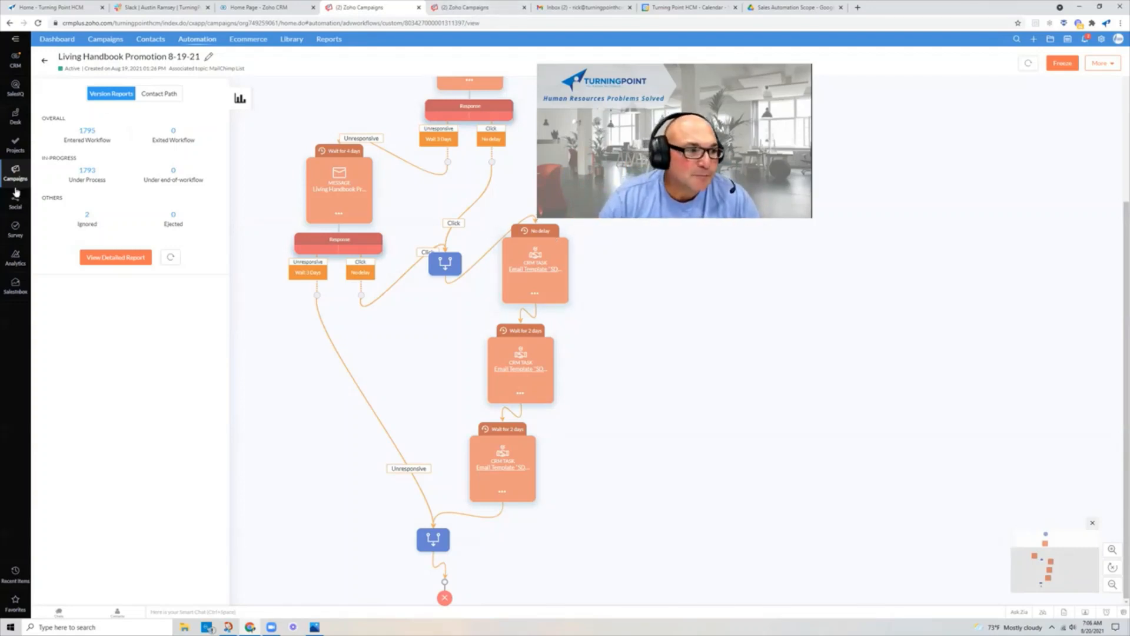
{"action": "left_click", "coordinate": [16, 200]}
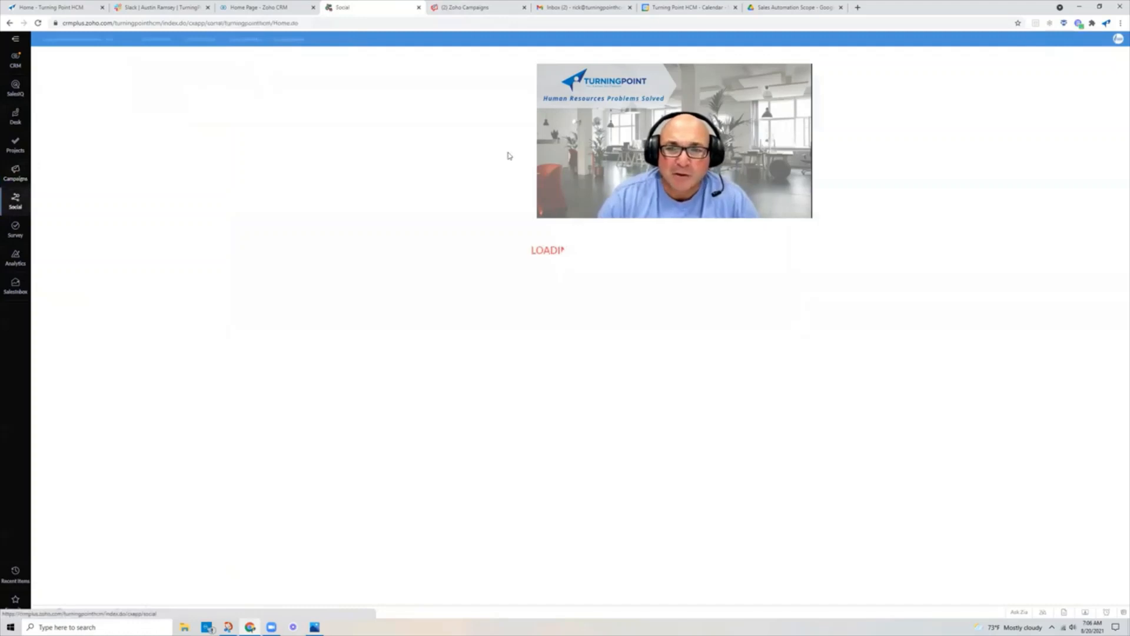